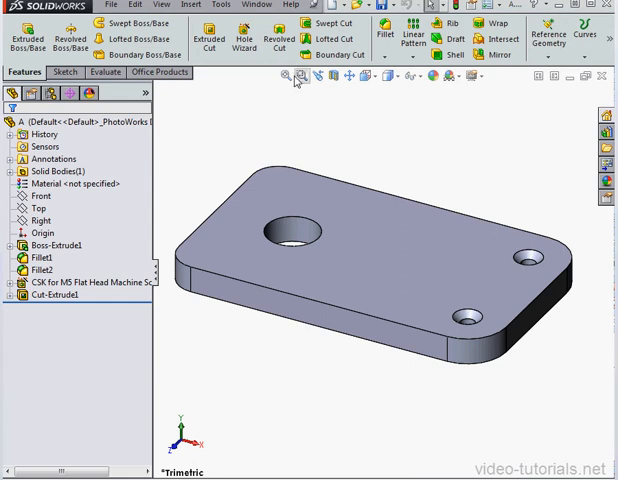
Step: Bring part B, the plate with M8 countersunk holes, to the front via Window
click(256, 4)
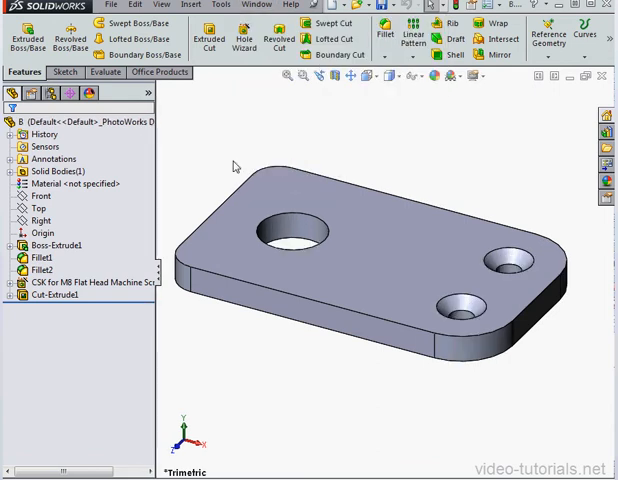
mouse_move(233, 168)
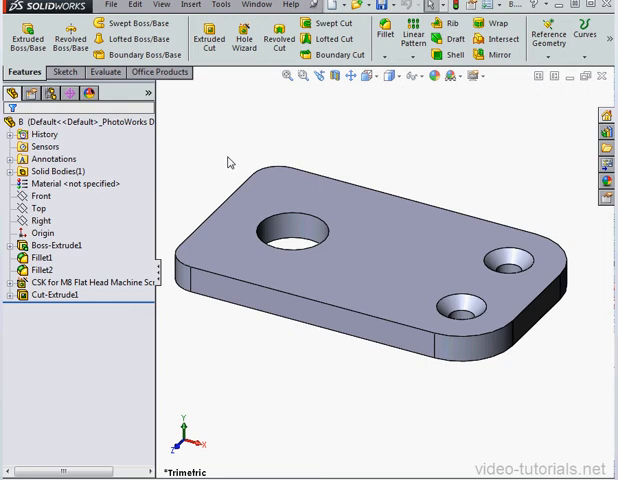
mouse_move(263, 142)
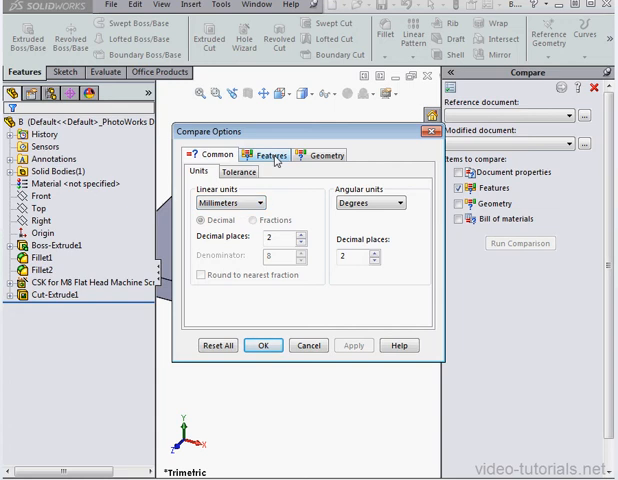
Step: Review red unique and beige modified feature colours, then view the feature report options
click(270, 155)
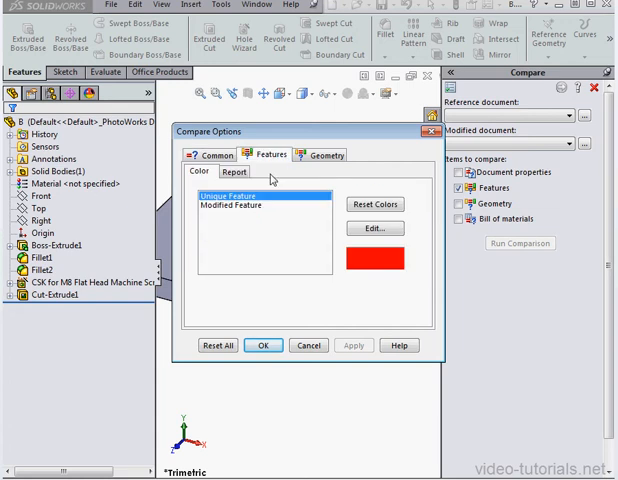
mouse_move(260, 184)
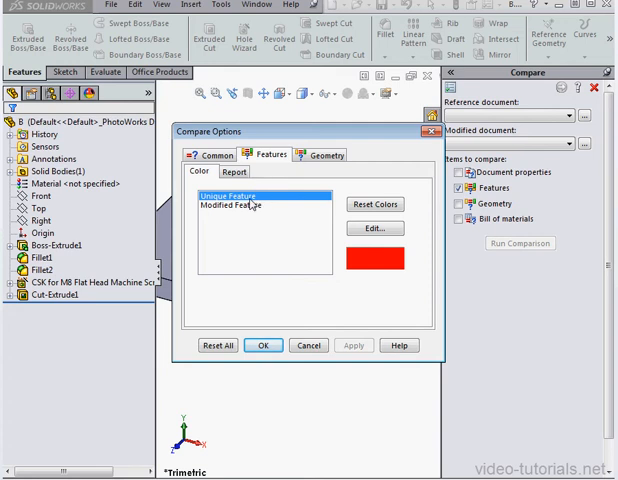
click(253, 204)
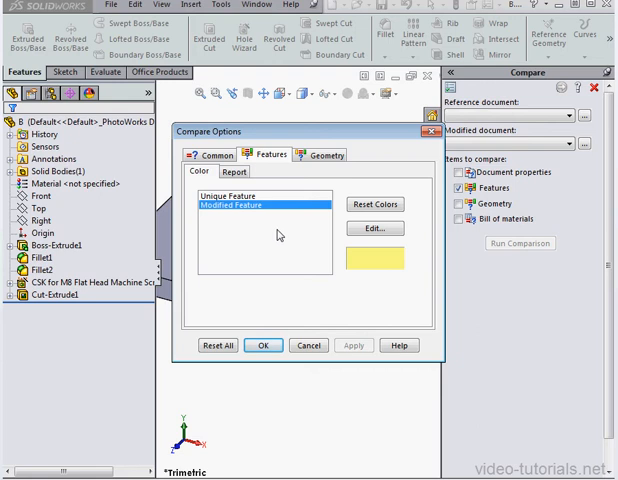
click(233, 172)
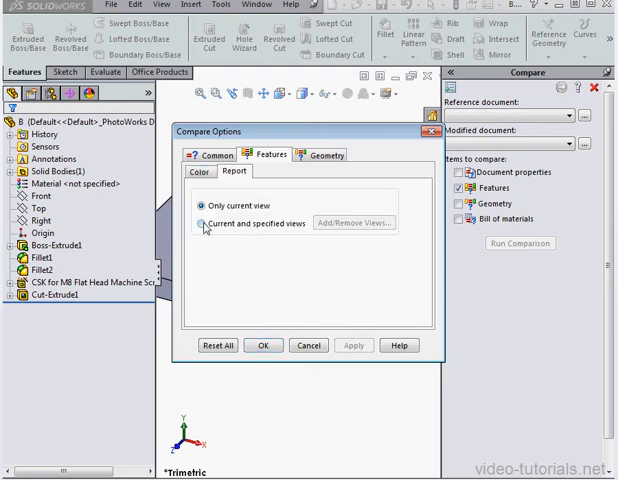
Step: Report on current plus Isometric, Dimetric and Trimetric views and confirm the options
click(201, 223)
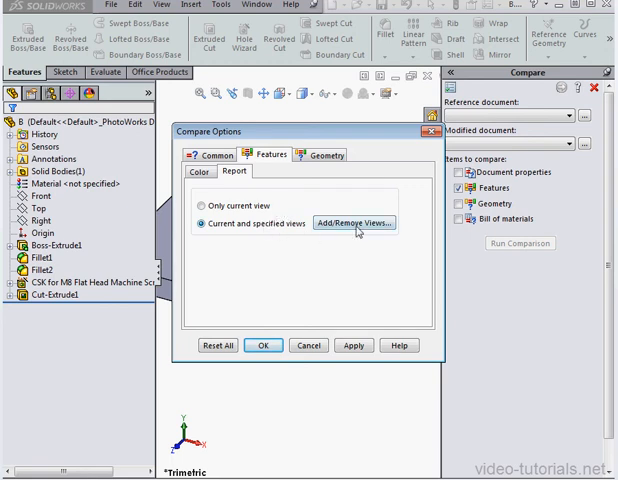
click(352, 222)
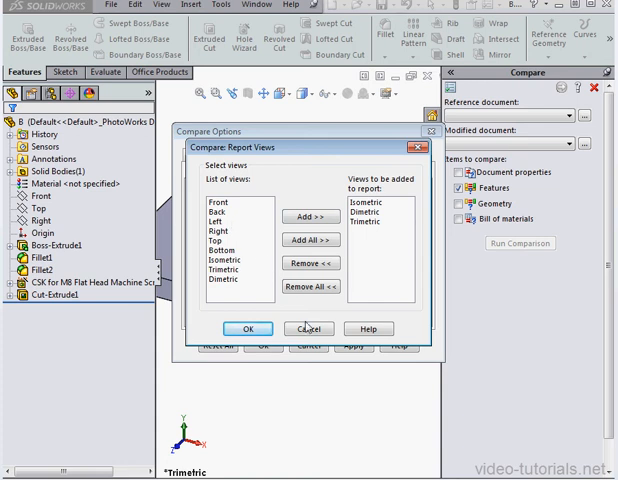
click(247, 328)
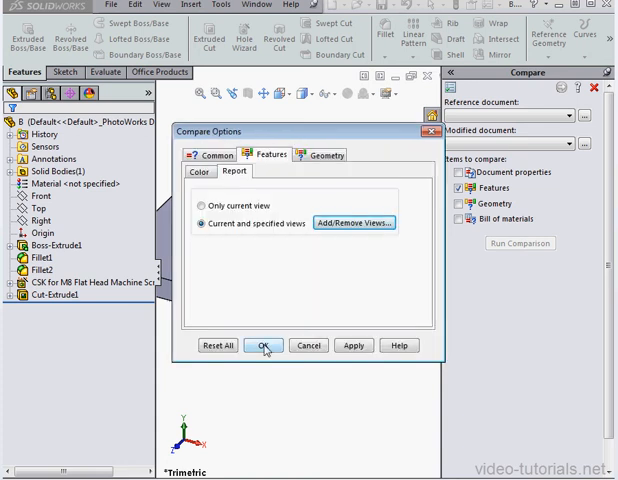
click(263, 345)
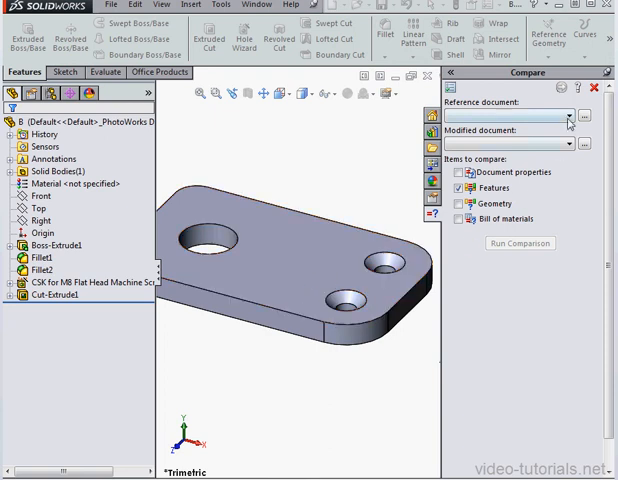
Step: Compare A.SLDPRT as reference against B.SLDPRT as the modified document
click(567, 129)
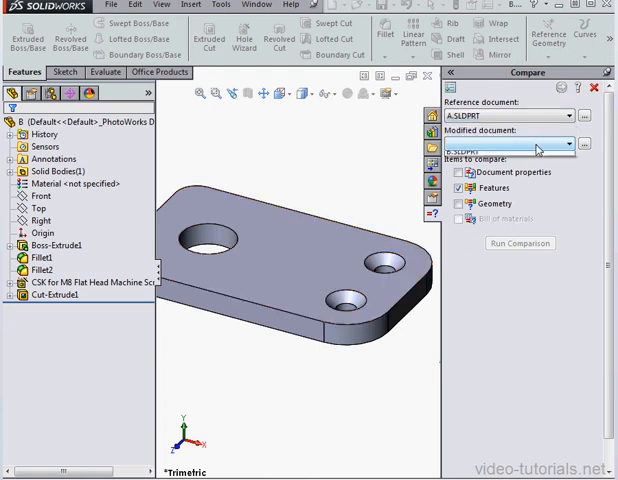
click(520, 144)
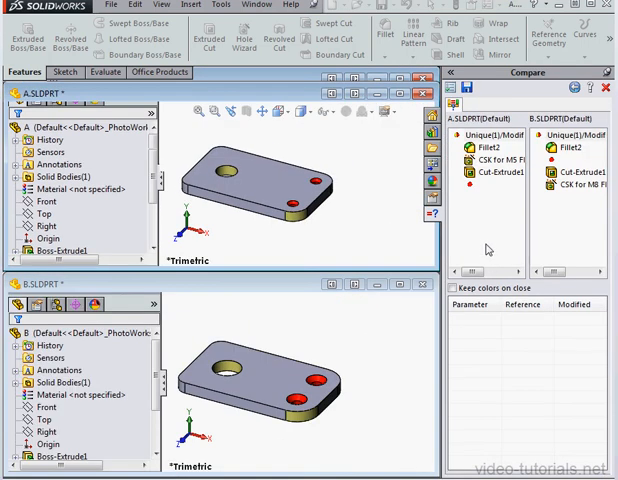
mouse_move(483, 227)
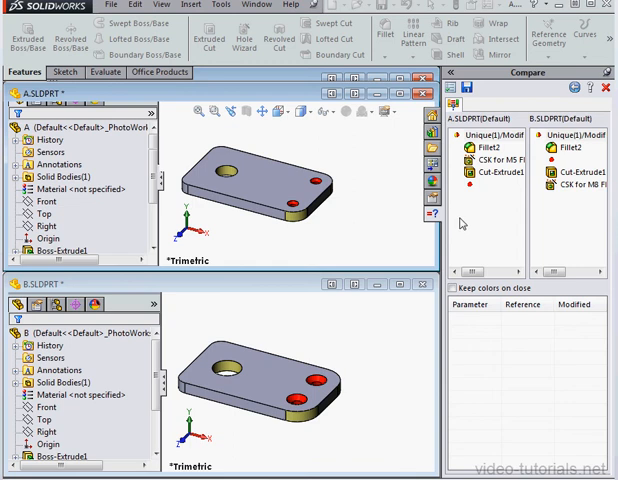
mouse_move(462, 223)
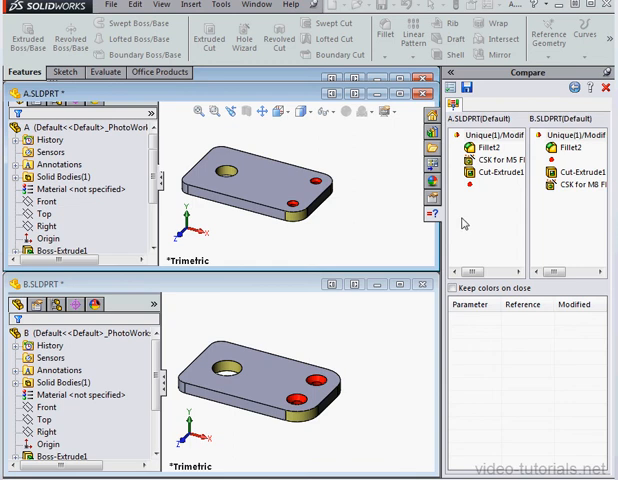
mouse_move(480, 220)
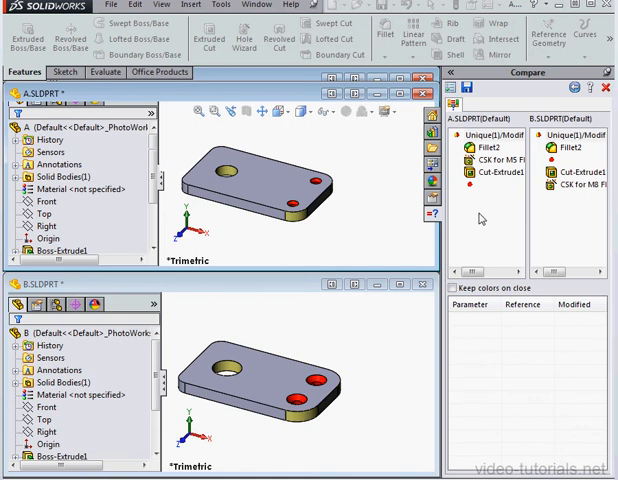
Step: Inspect Fillet2, whose radius changed from 15mm to 20mm between parts
click(485, 159)
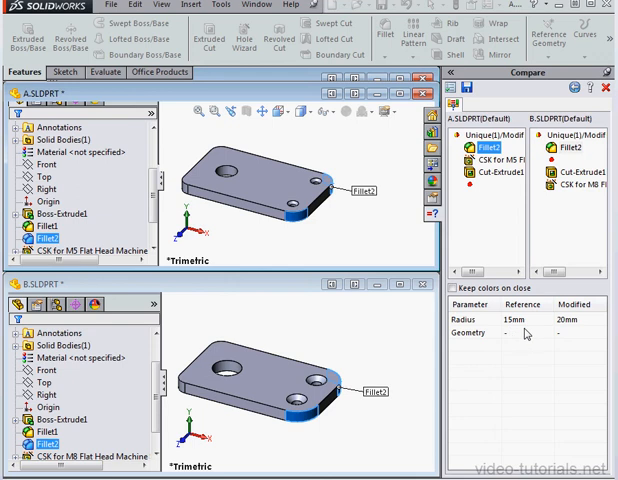
mouse_move(523, 328)
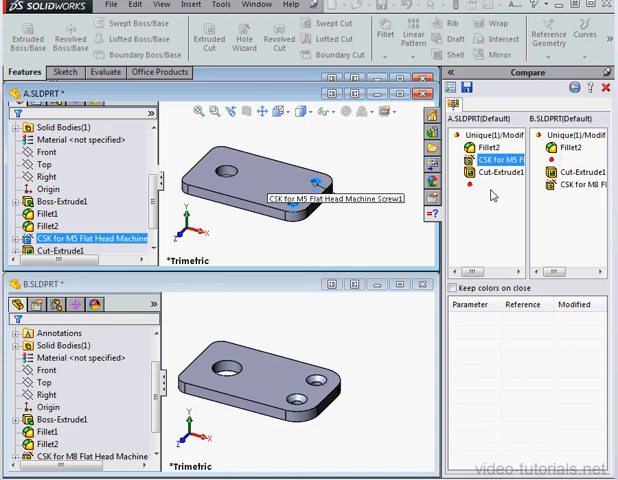
mouse_move(360, 205)
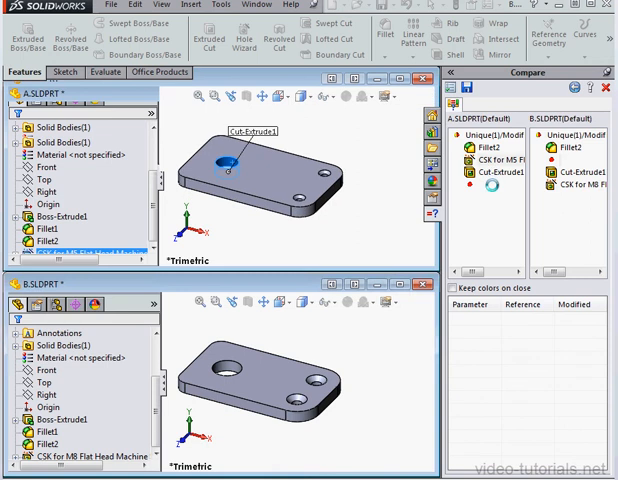
Step: Highlight Cut-Extrude1 in both parts to see its sketch geometry difference
click(497, 172)
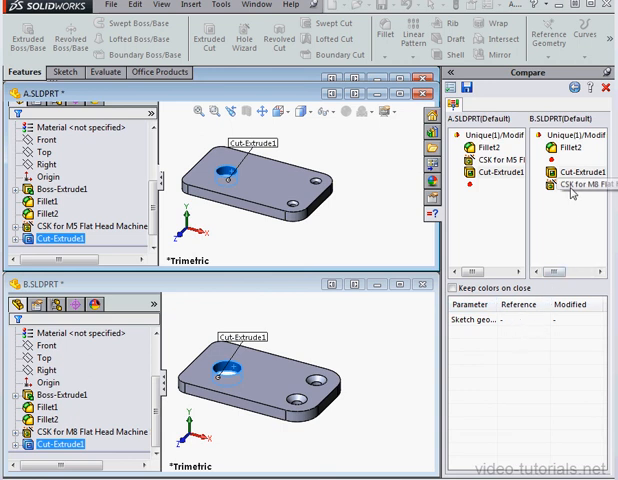
Step: Highlight part B's unique M8 countersunk hole feature on its plate
click(580, 185)
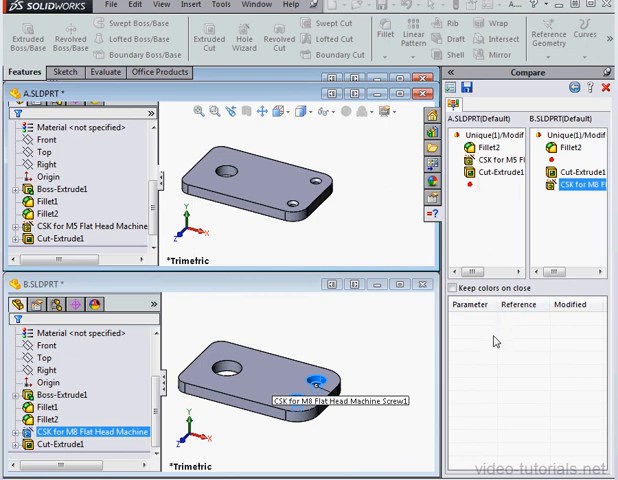
mouse_move(485, 367)
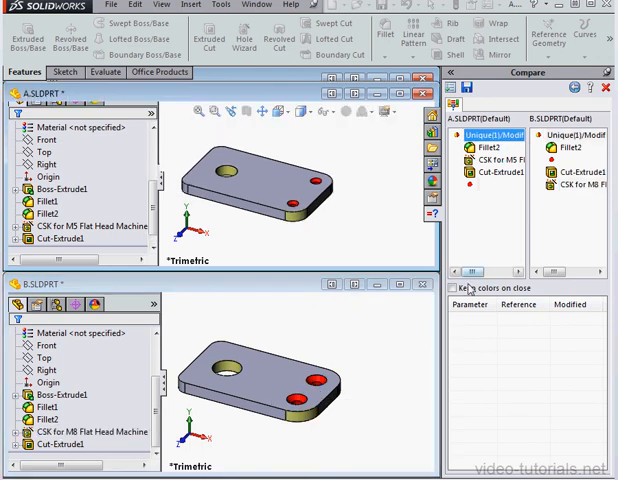
Step: Enable 'Keep colors on close' and cancel saving a comparison report
click(455, 288)
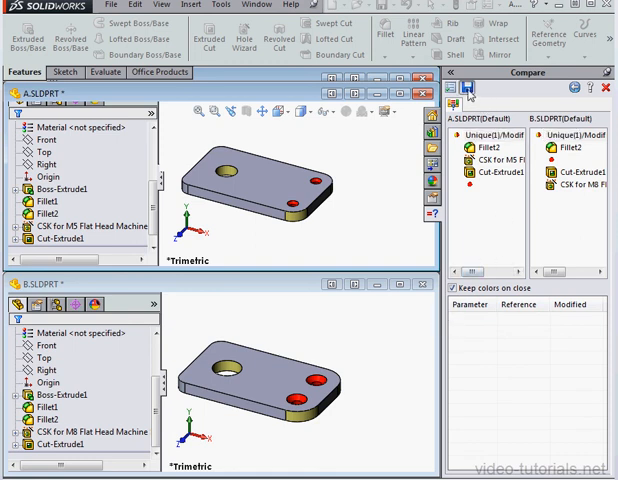
click(463, 89)
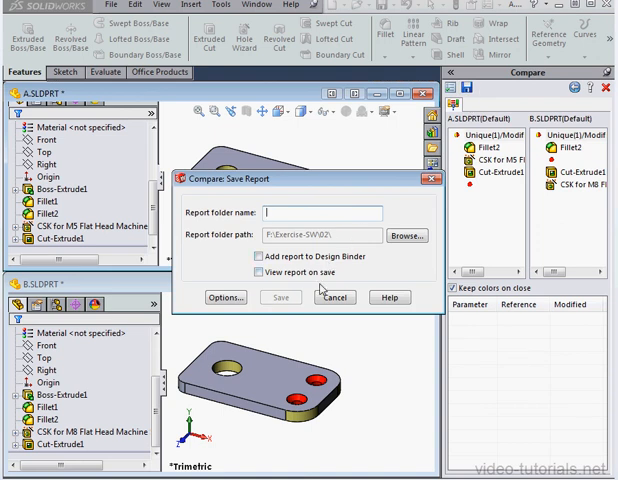
click(335, 297)
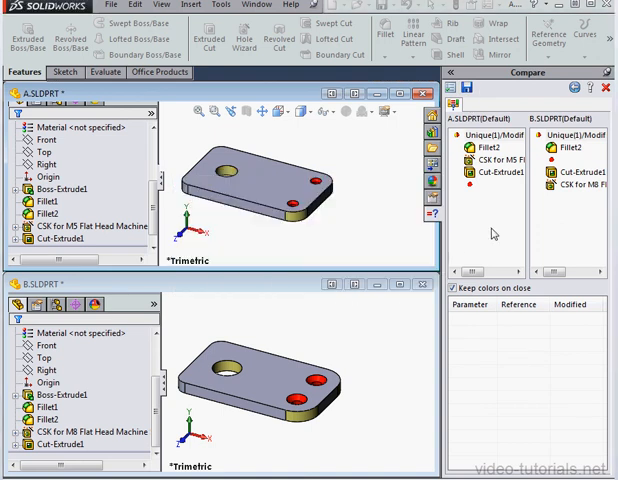